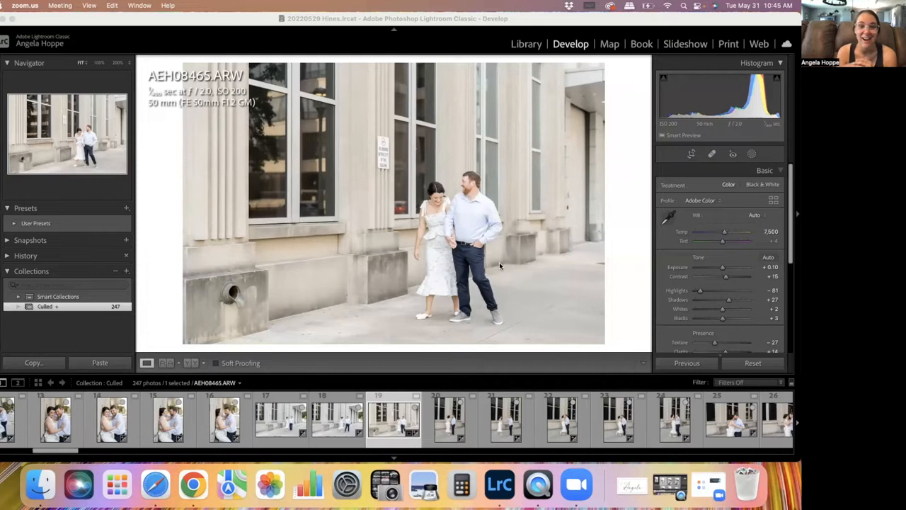
{"action": "mouse_move", "coordinate": [379, 163]}
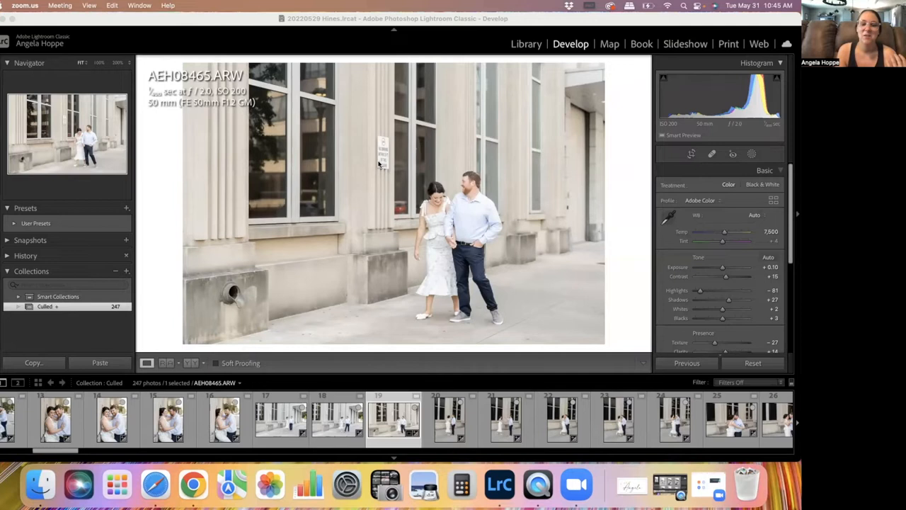
{"action": "mouse_move", "coordinate": [255, 309]}
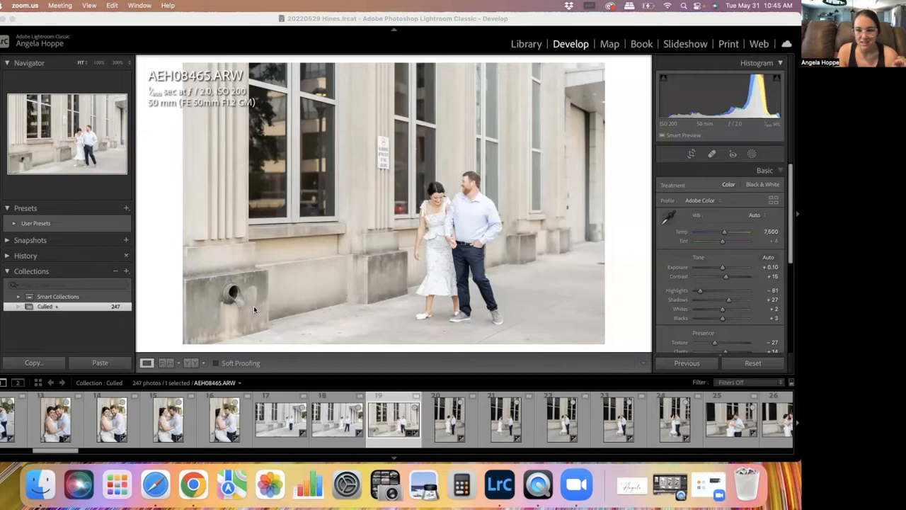
{"action": "mouse_move", "coordinate": [227, 287]}
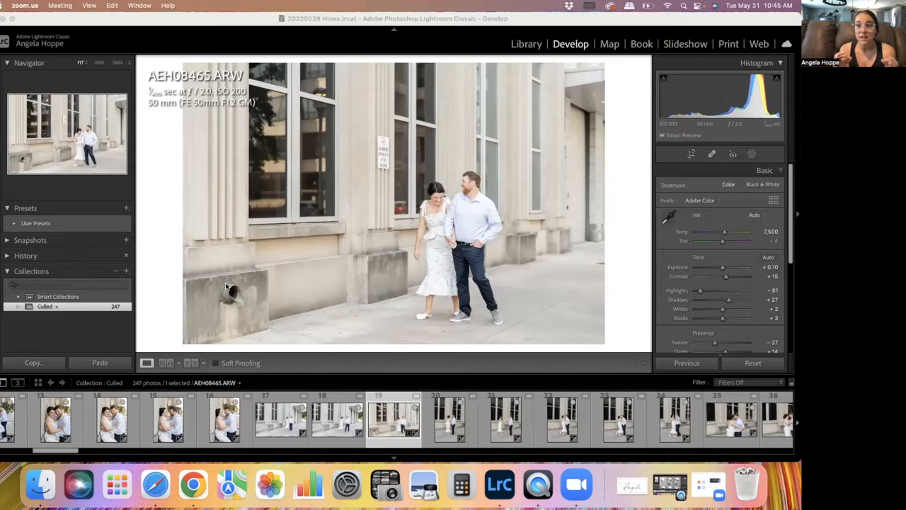
{"action": "mouse_move", "coordinate": [386, 206]}
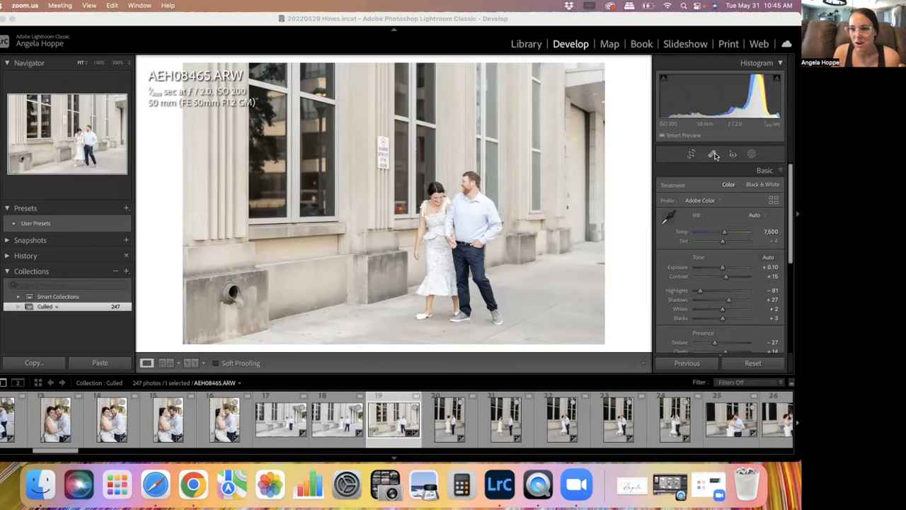
Step: Heal away the no-parking sign on the wall with the Spot Removal tool in Heal mode
{"action": "left_click", "coordinate": [714, 154]}
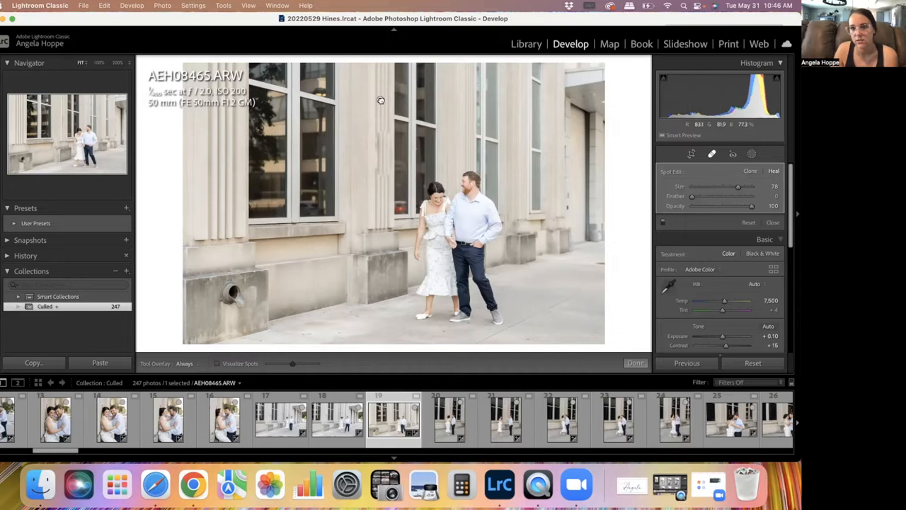
{"action": "left_click", "coordinate": [382, 153]}
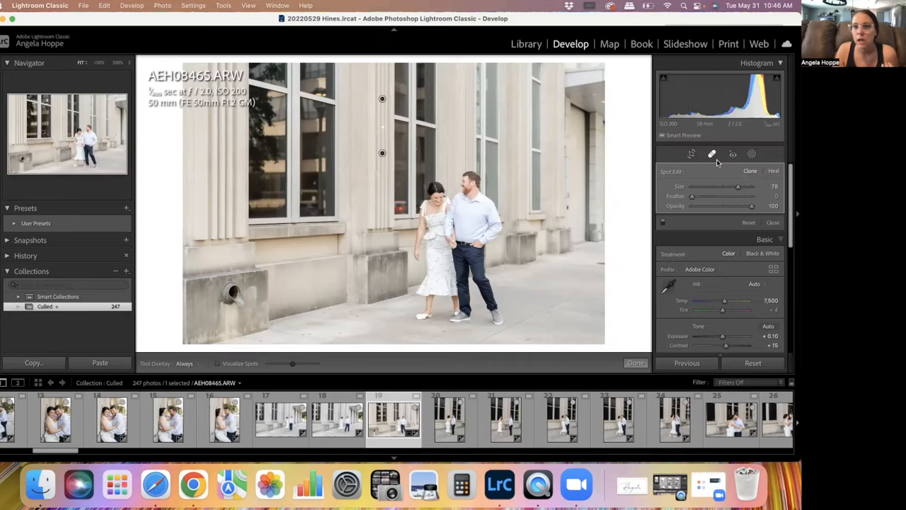
{"action": "mouse_move", "coordinate": [712, 154]}
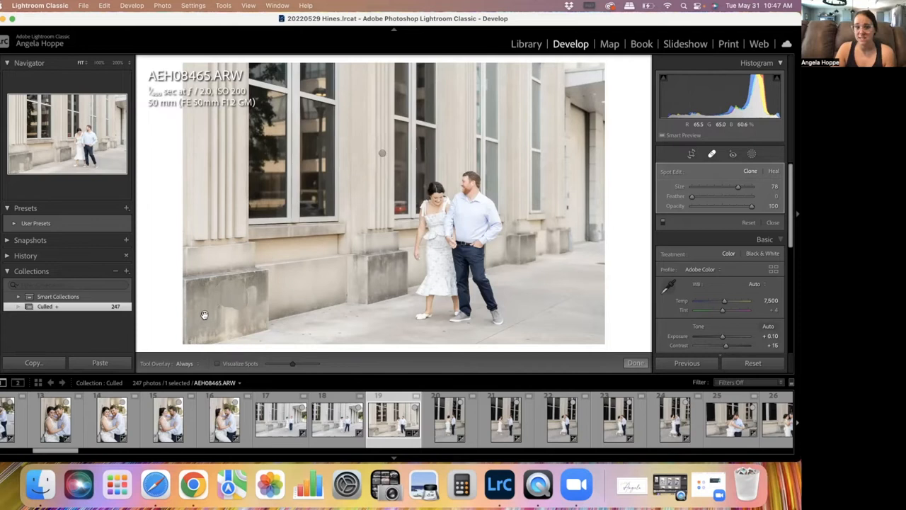
Step: Heal away the drain pipe opening on the low left wall and close Spot Removal
{"action": "left_click", "coordinate": [233, 296]}
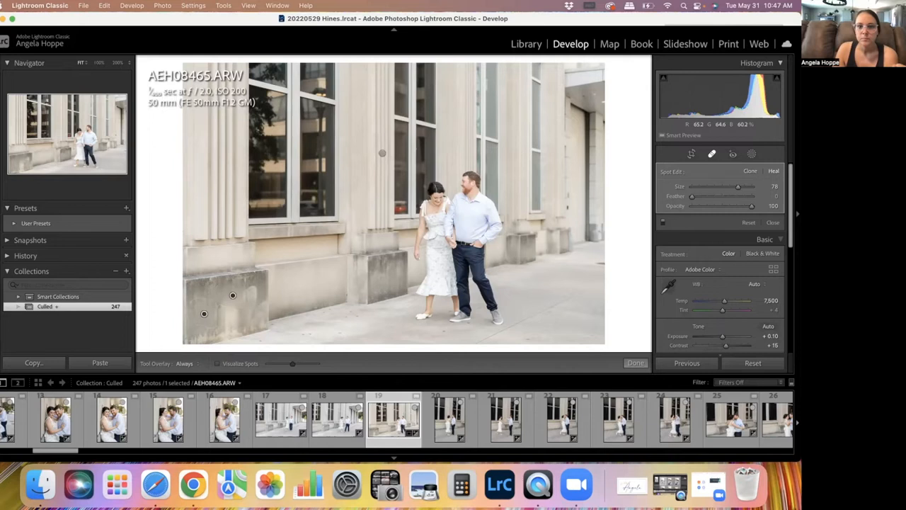
{"action": "left_click", "coordinate": [635, 362]}
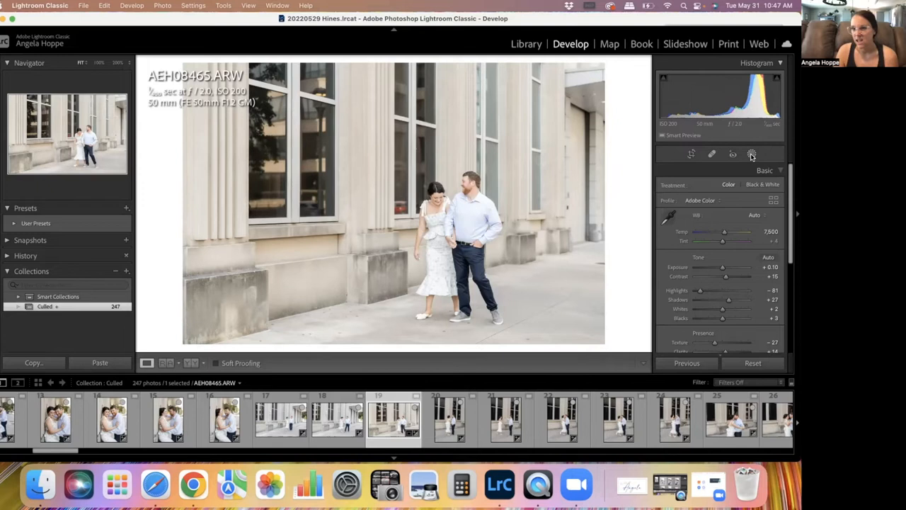
Step: Create a Color Range mask sampling the red car reflection, with Show Overlay enabled
{"action": "left_click", "coordinate": [752, 153]}
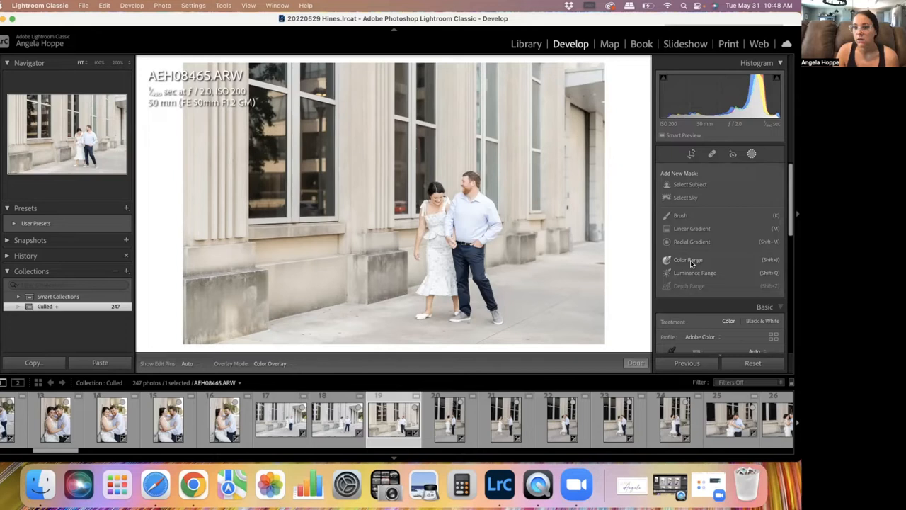
{"action": "left_click", "coordinate": [687, 259]}
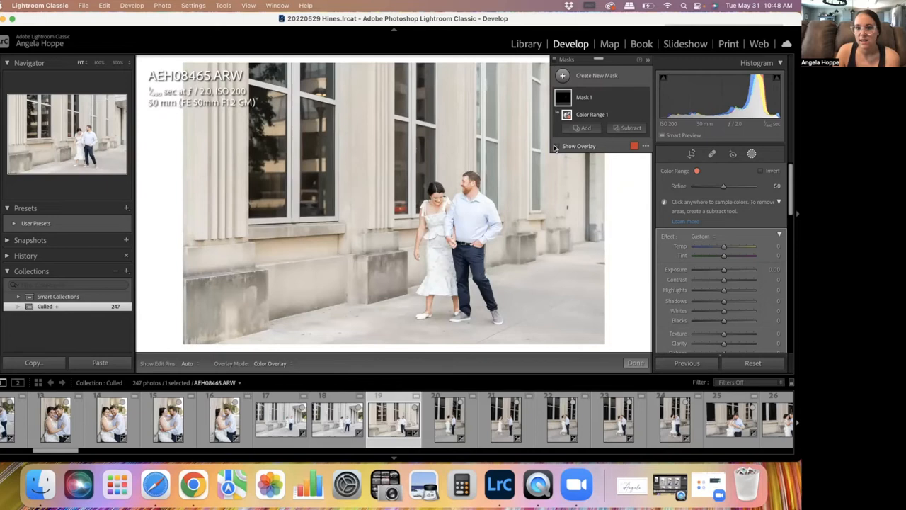
{"action": "left_click", "coordinate": [558, 146]}
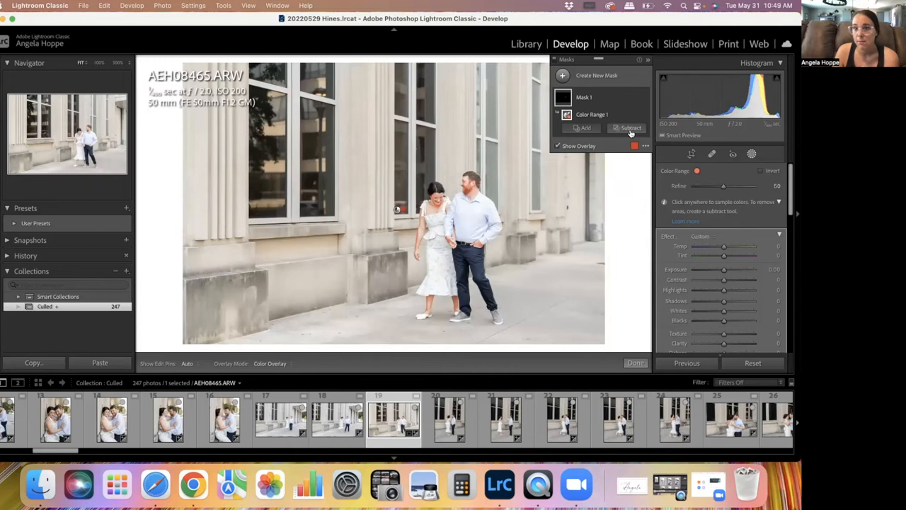
Step: Subtract unwanted areas from the reflection mask using a Brush component
{"action": "left_click", "coordinate": [628, 128]}
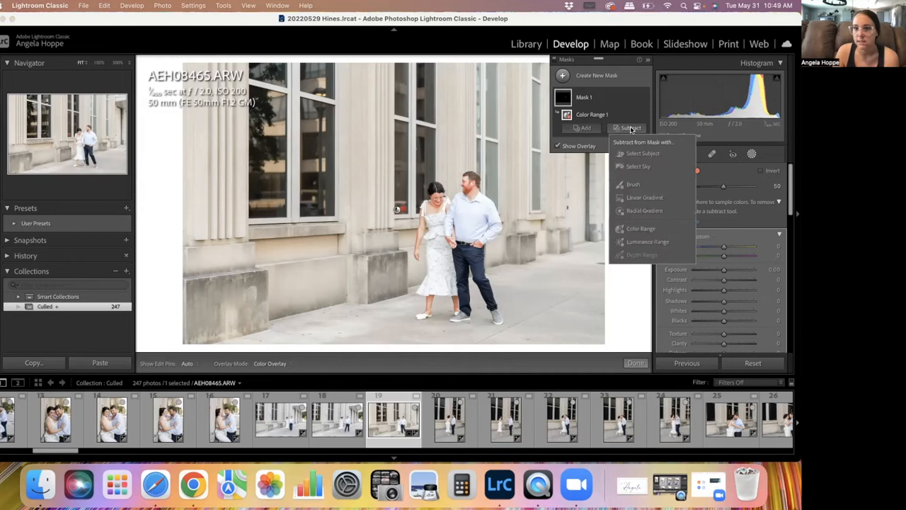
{"action": "left_click", "coordinate": [633, 184]}
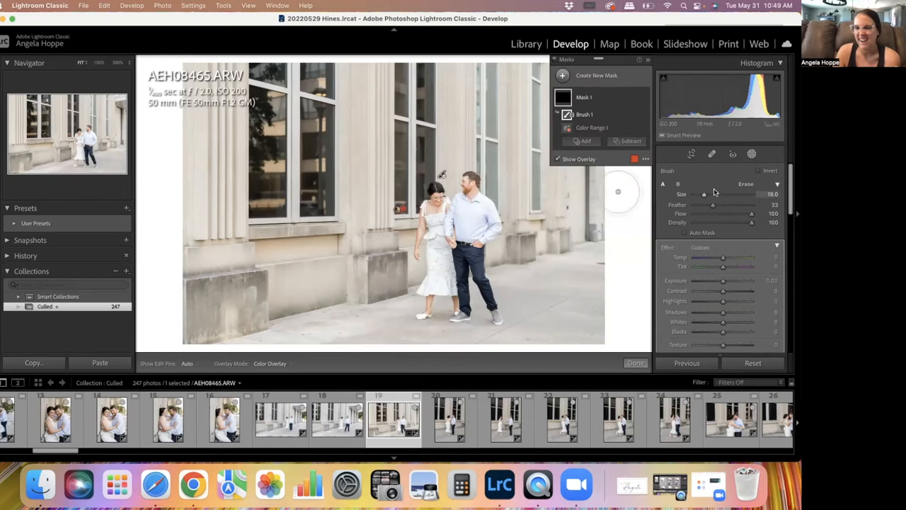
{"action": "scroll", "scroll_direction": "down", "scroll_amount": 3}
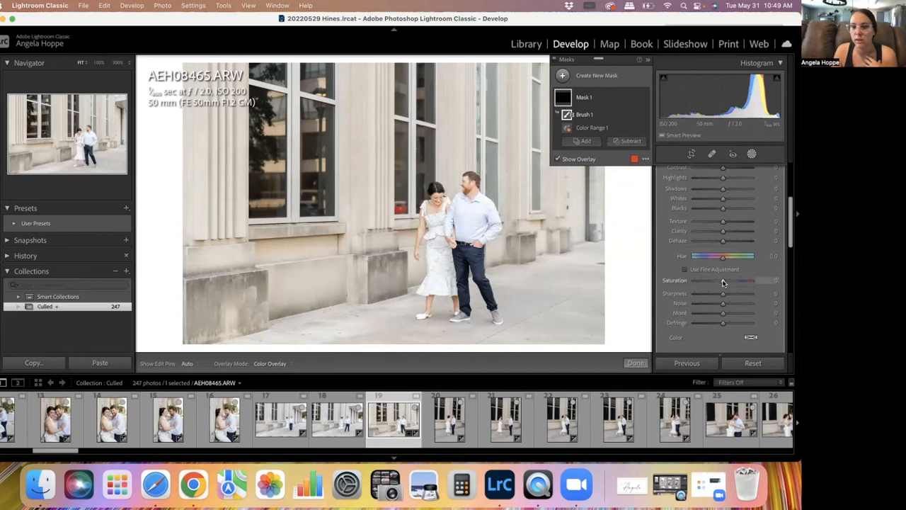
Step: Lower the mask's Saturation to drain the red from the car reflection
{"action": "left_click", "coordinate": [635, 363]}
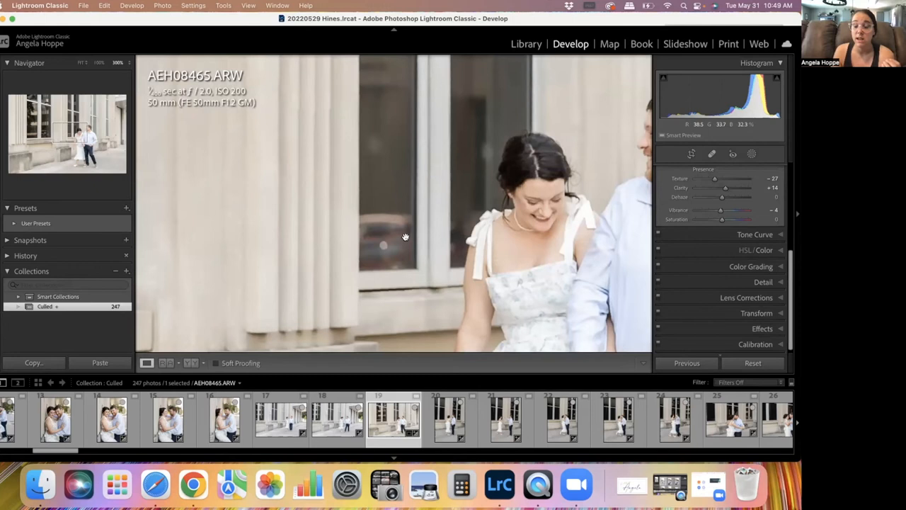
{"action": "mouse_move", "coordinate": [752, 154]}
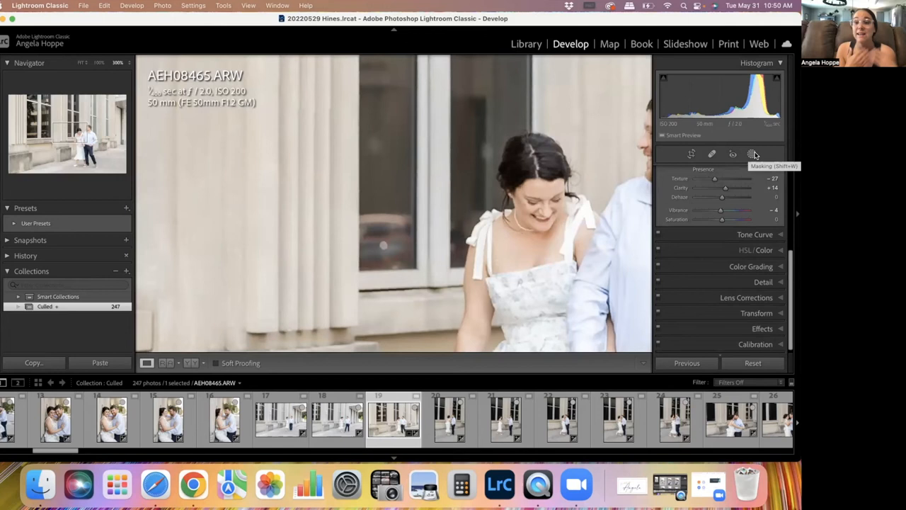
Step: Create a second Color Range mask and add a Brush component to it
{"action": "left_click", "coordinate": [752, 153]}
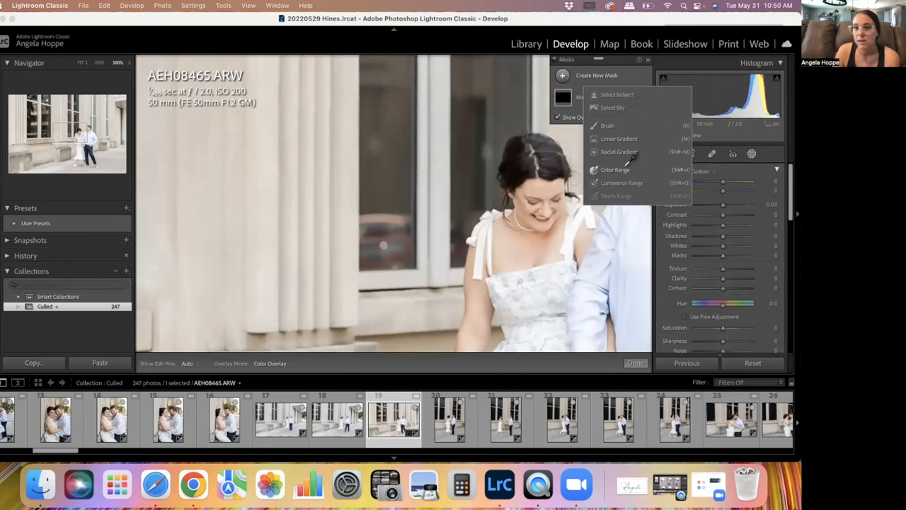
{"action": "left_click", "coordinate": [615, 170]}
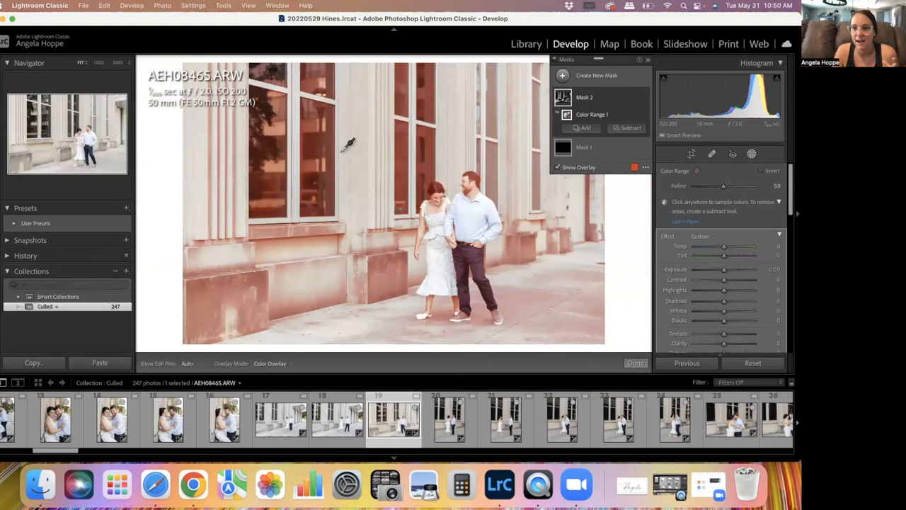
{"action": "left_click", "coordinate": [586, 128]}
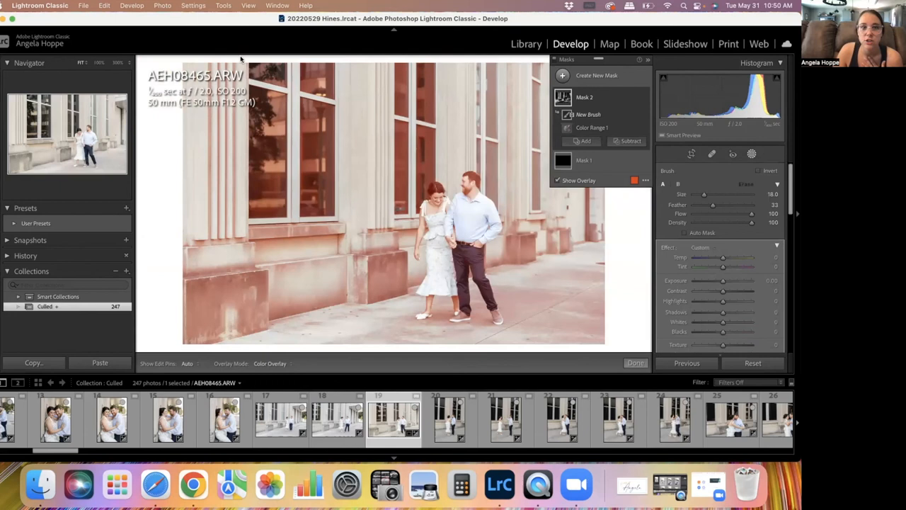